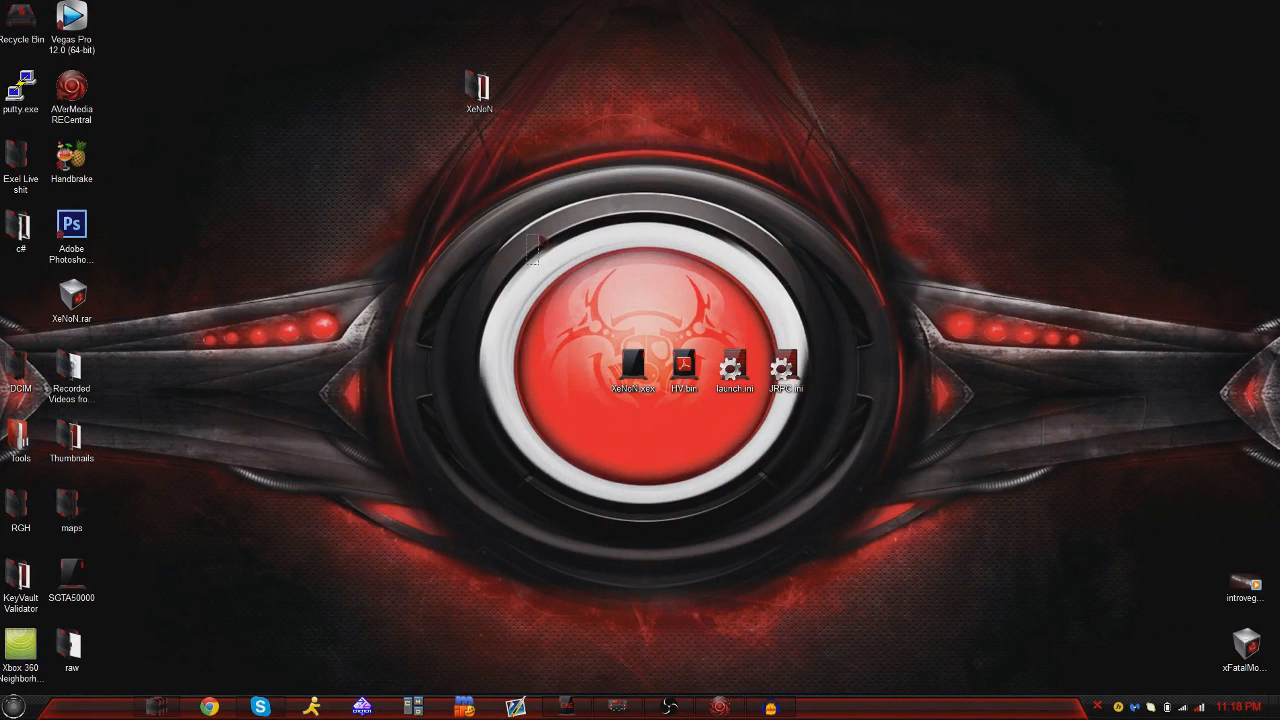
# Move XeNoN.xex and HV.bin to the left of launch.ini and JRPC.ini, then select launch.ini
pyautogui.moveTo(535, 245); pyautogui.dragTo(835, 330)
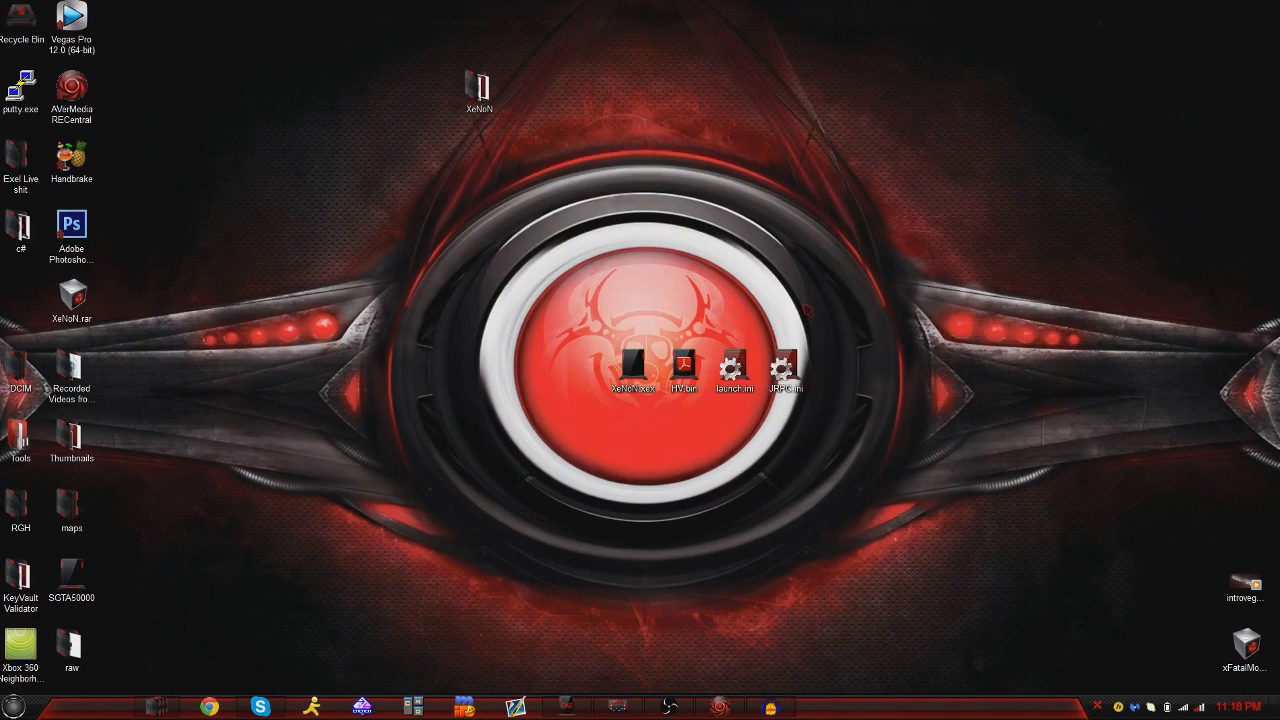
pyautogui.click(785, 368)
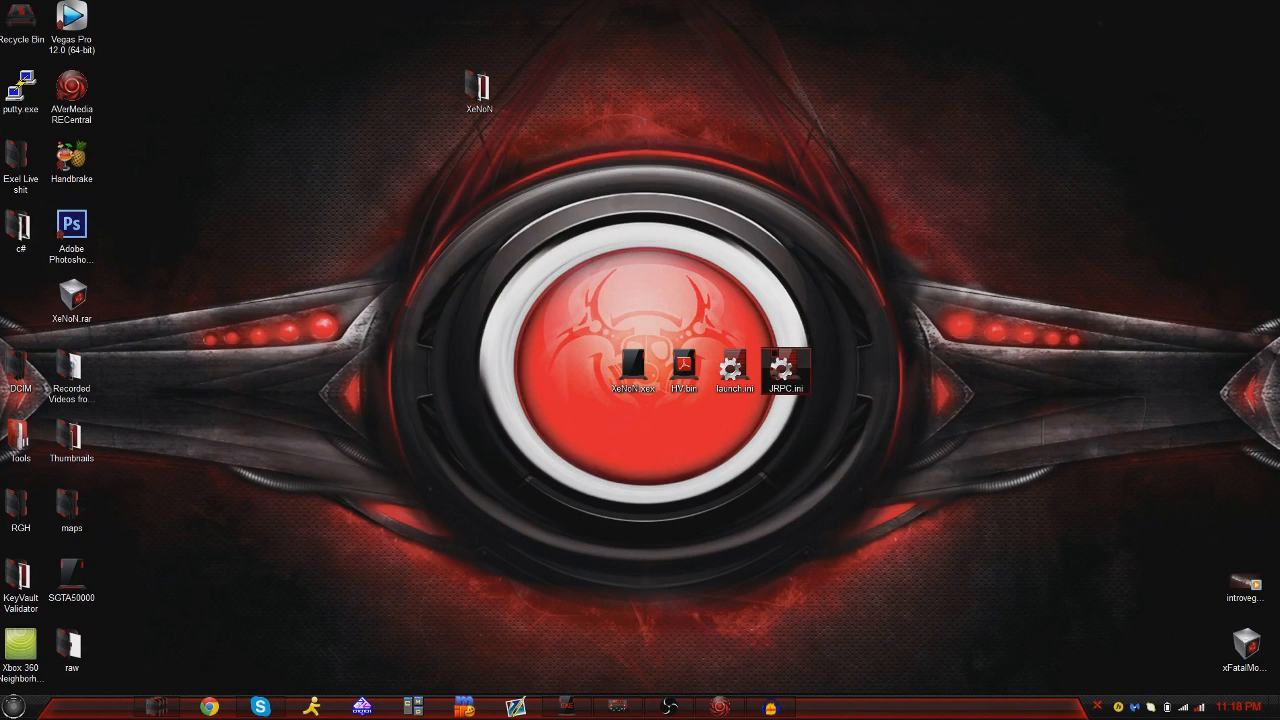
pyautogui.doubleClick(787, 370)
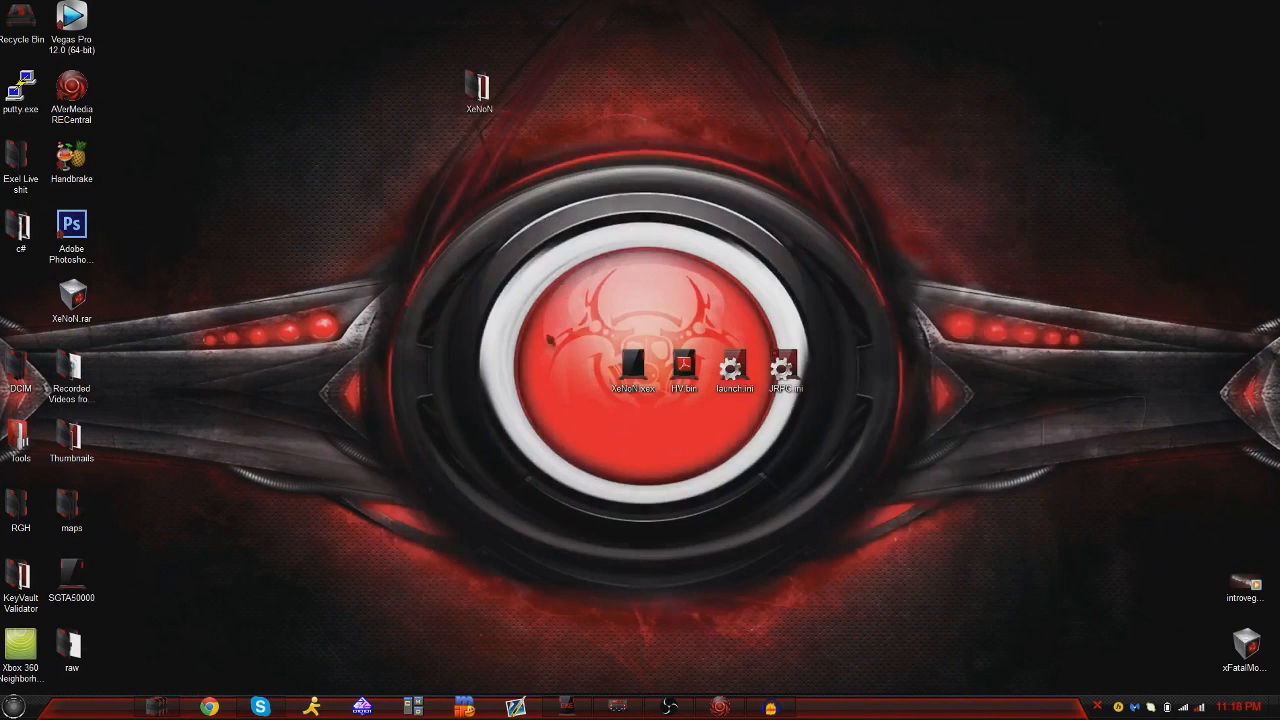
pyautogui.moveTo(560, 320); pyautogui.dragTo(845, 440)
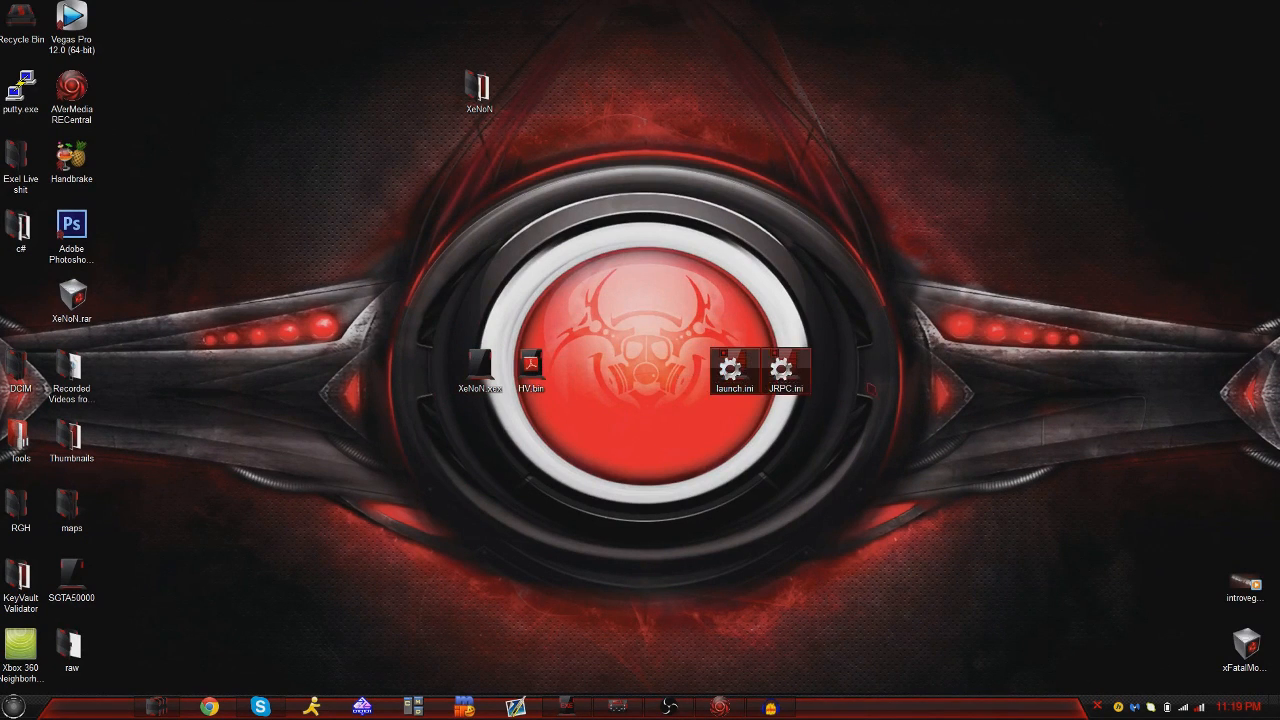
pyautogui.click(734, 368)
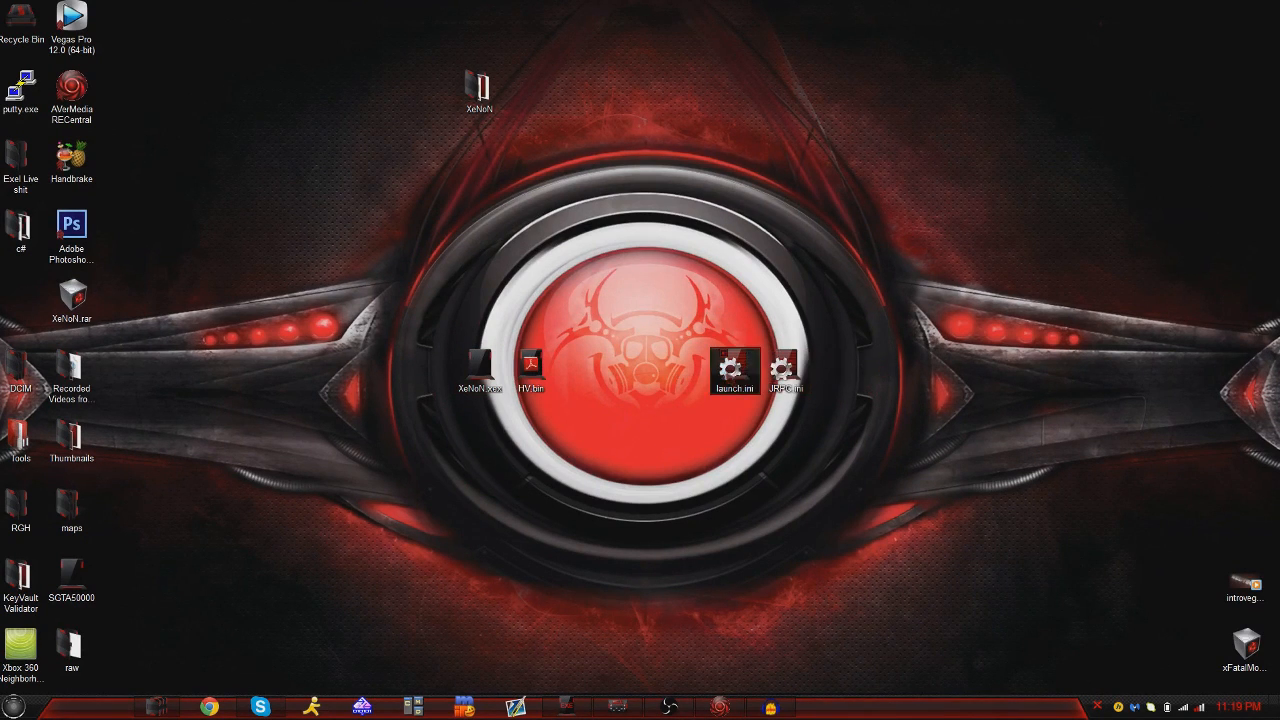
# Open launch.ini in Notepad and view its plugin entries for xbdm, XeNoN, RPC and JRPC2
pyautogui.doubleClick(734, 370)
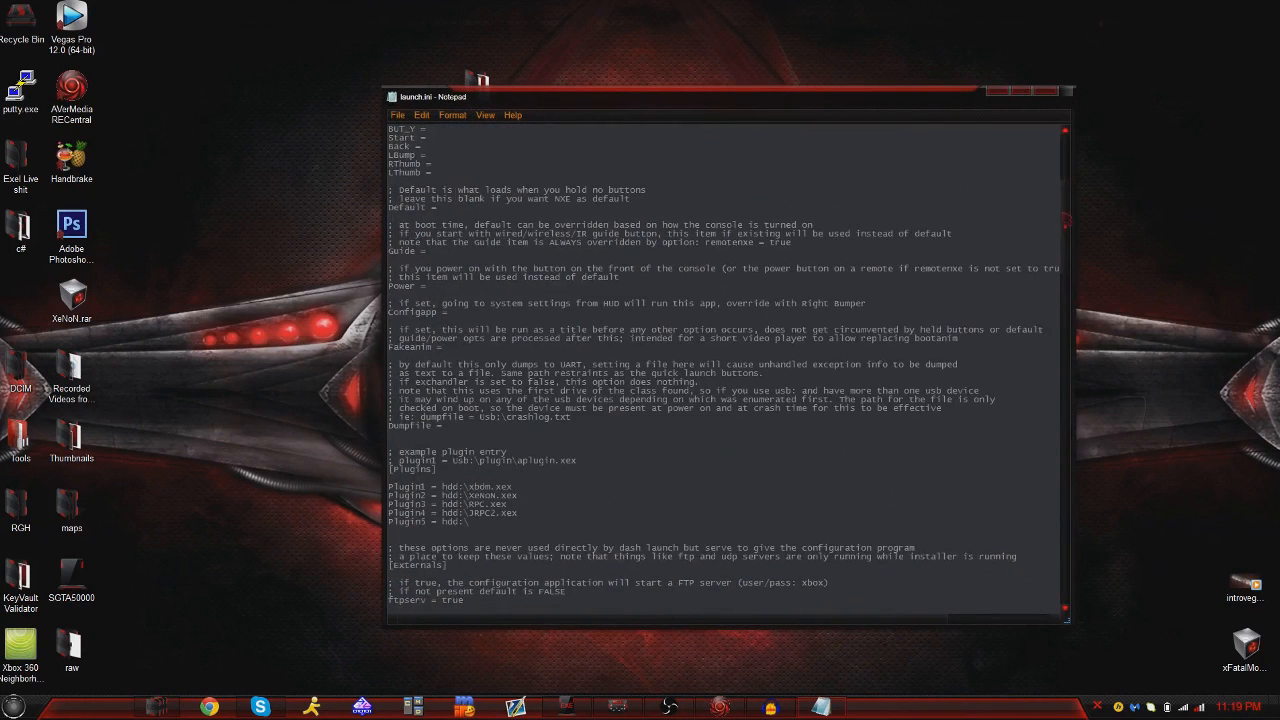
pyautogui.scroll(-3)
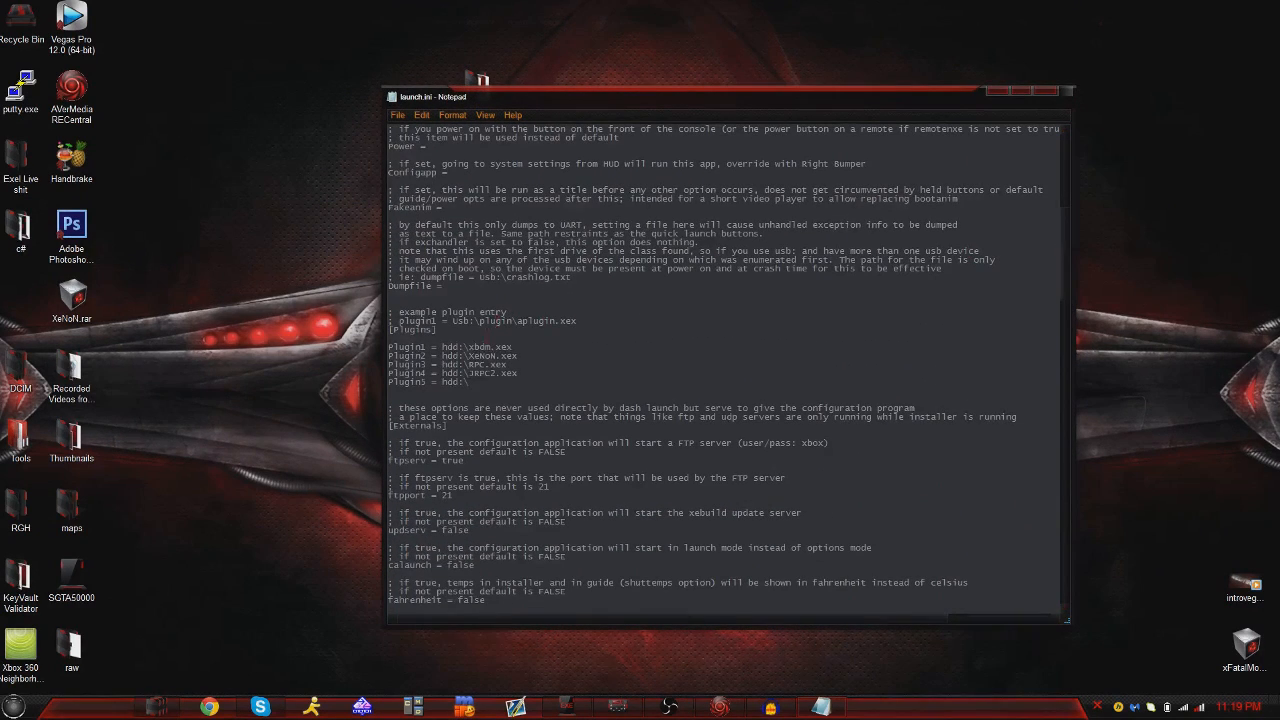
pyautogui.doubleClick(492, 347)
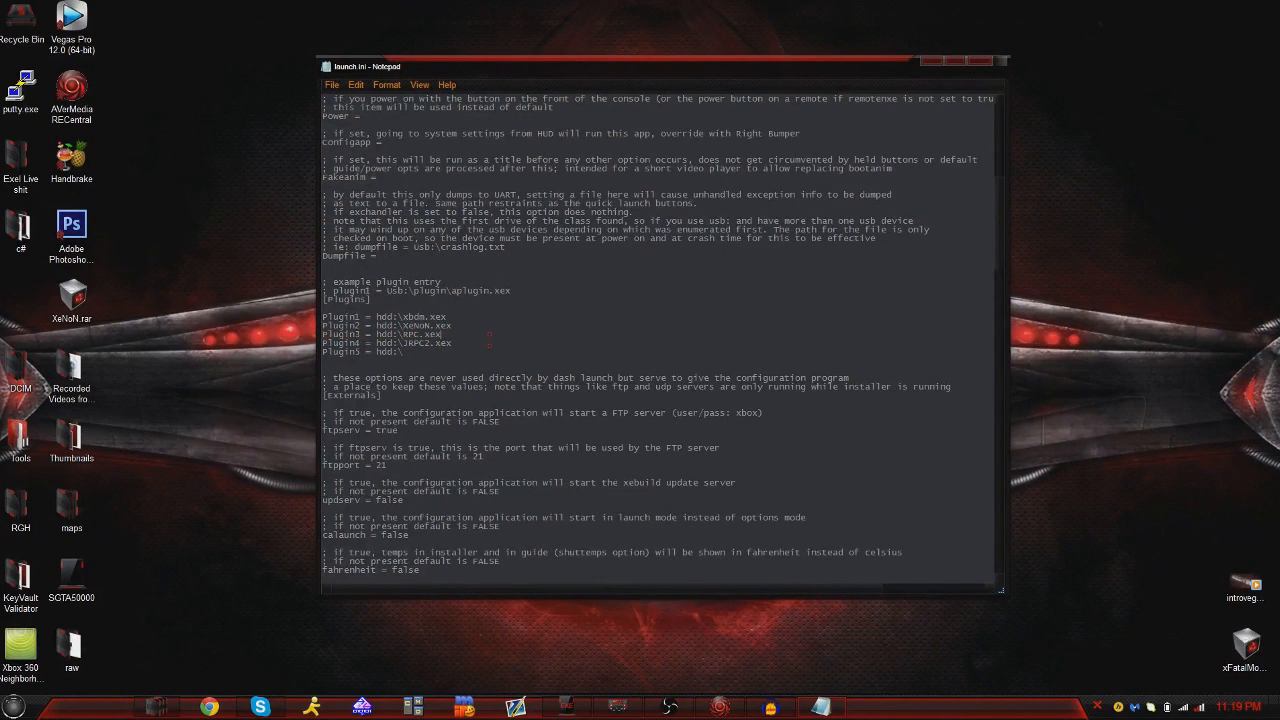
# Close launch.ini, move it away from JRPC.ini, and open JRPC.ini in Notepad
pyautogui.click(931, 60)
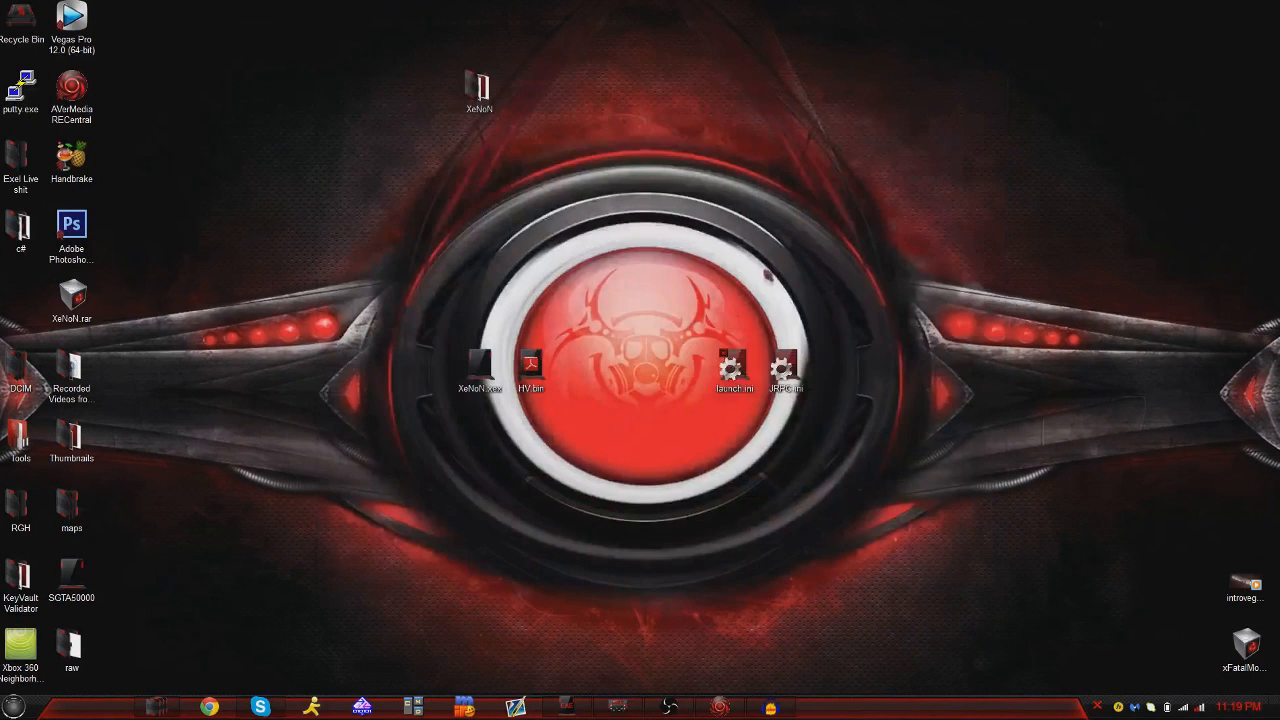
pyautogui.moveTo(735, 375); pyautogui.dragTo(735, 305)
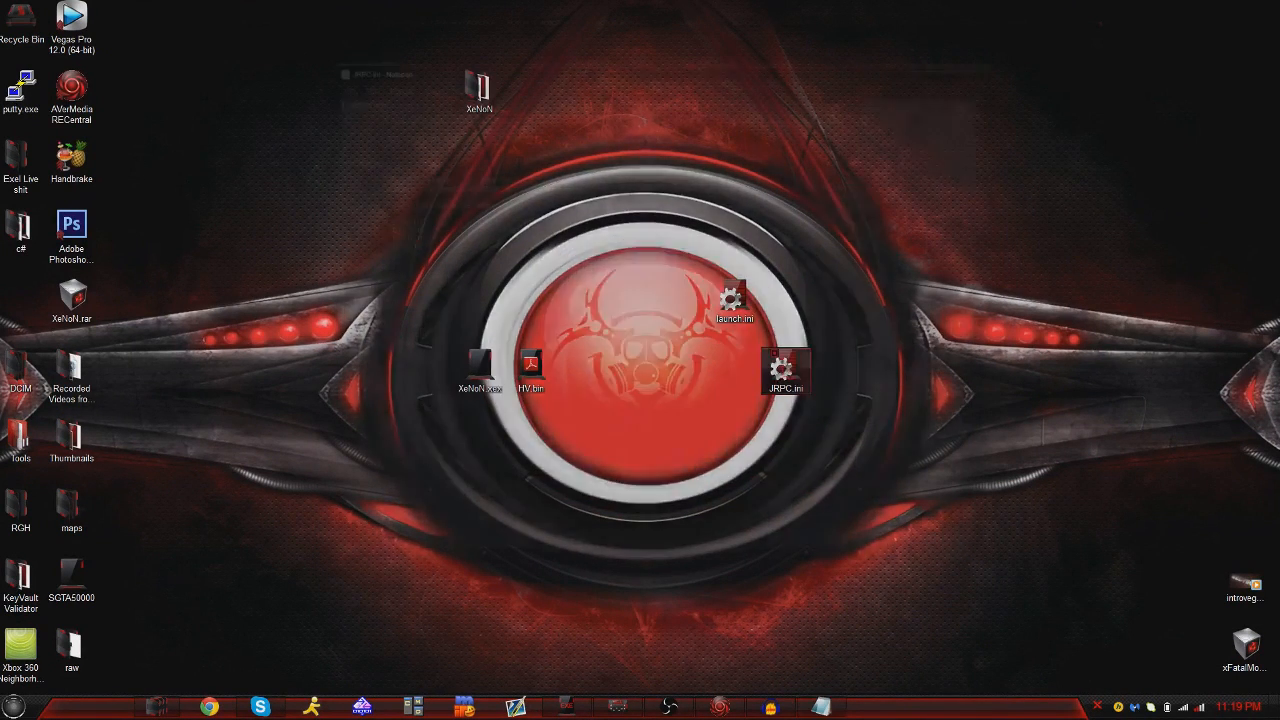
pyautogui.doubleClick(785, 370)
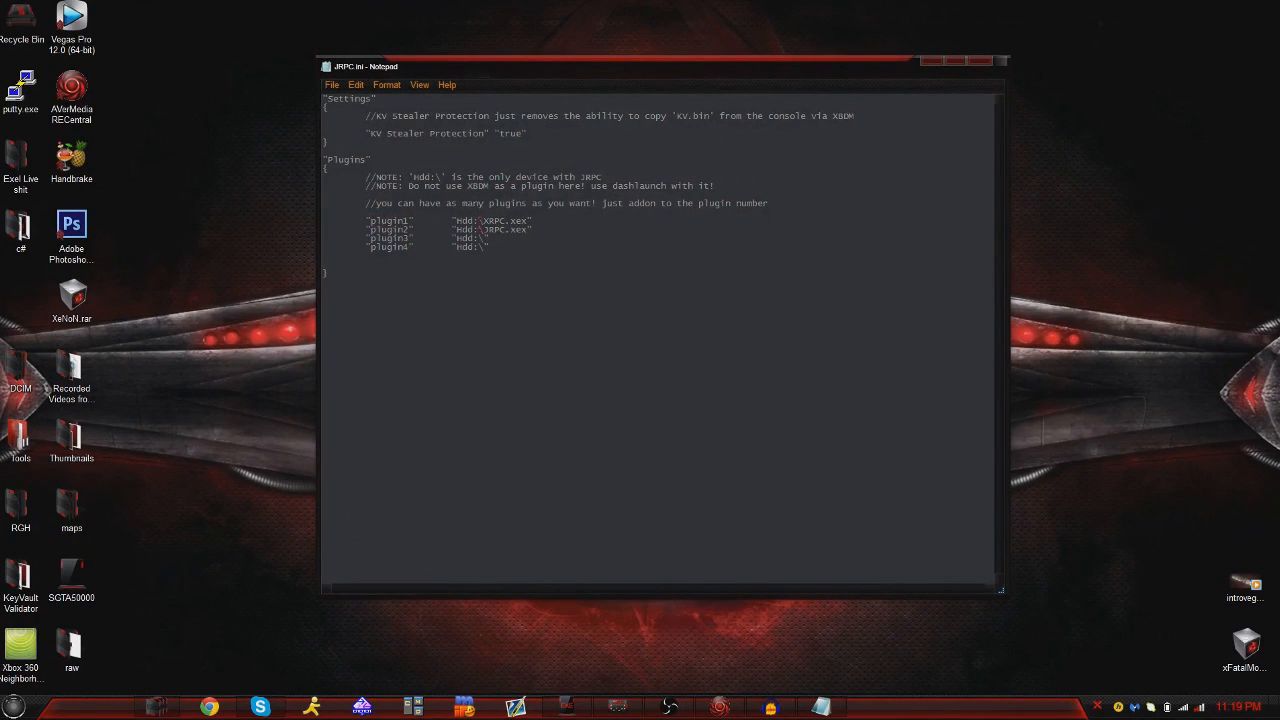
# Review JRPC.ini's Plugins section for XRPC.xex and JRPC.xex, then close Notepad
pyautogui.doubleClick(518, 229)
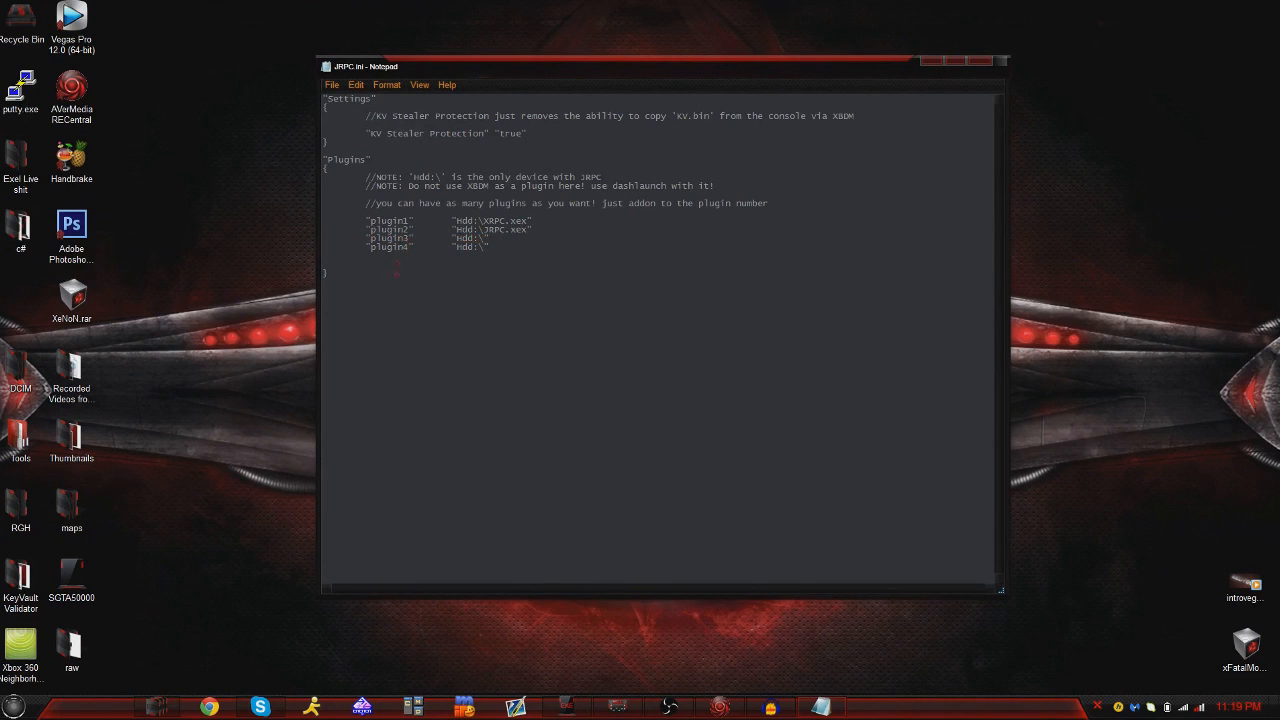
pyautogui.tripleClick(420, 247)
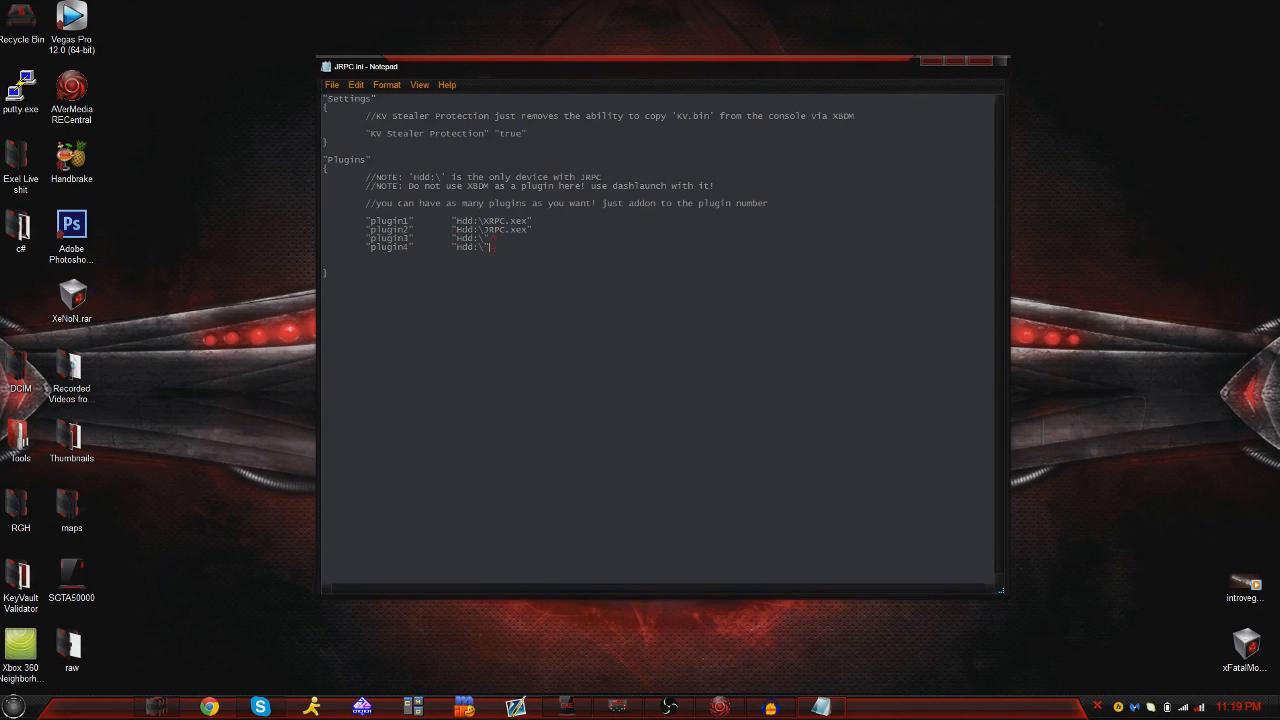
pyautogui.click(931, 61)
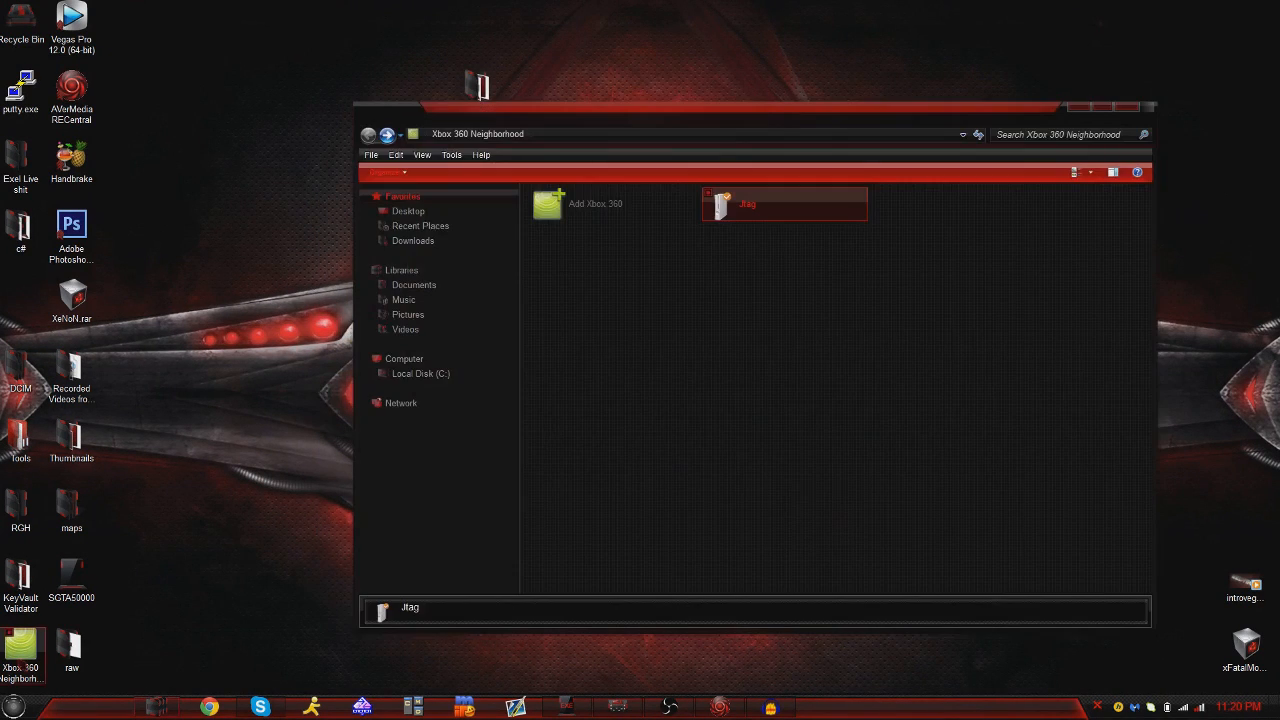
# Open the Jtag console in Xbox 360 Neighborhood to reach its hard drive contents
pyautogui.doubleClick(720, 204)
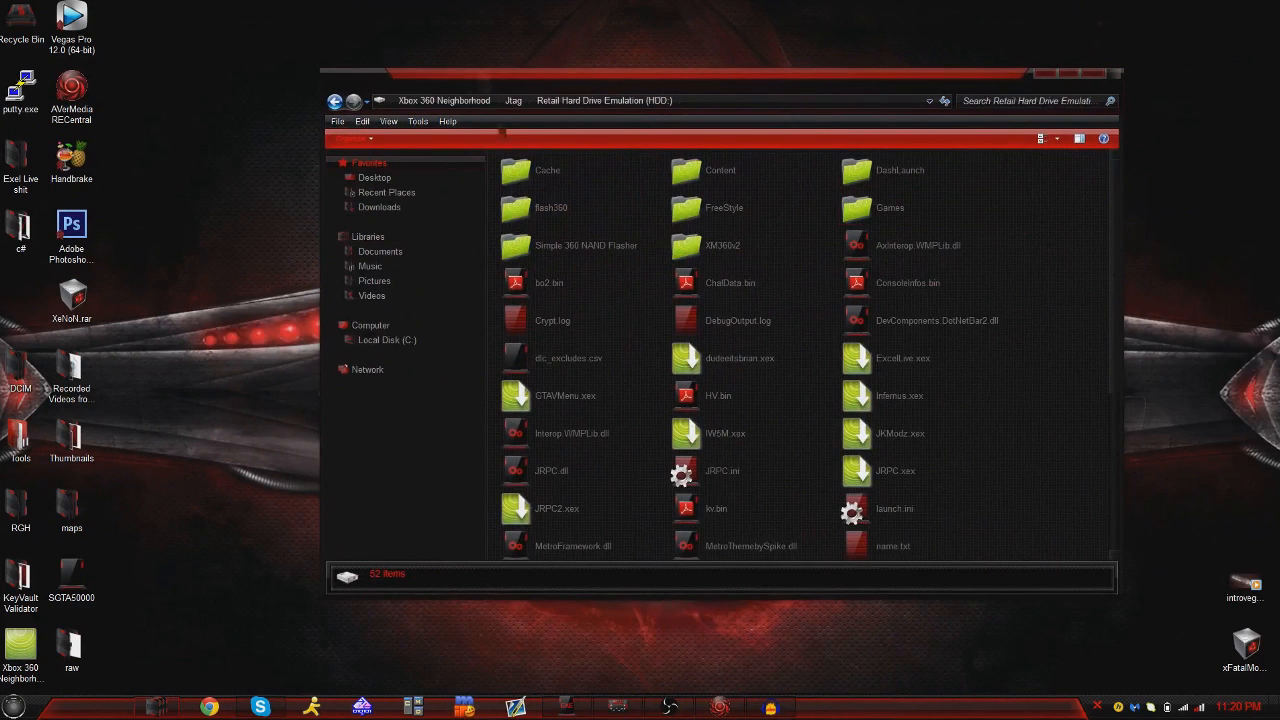
pyautogui.click(335, 100)
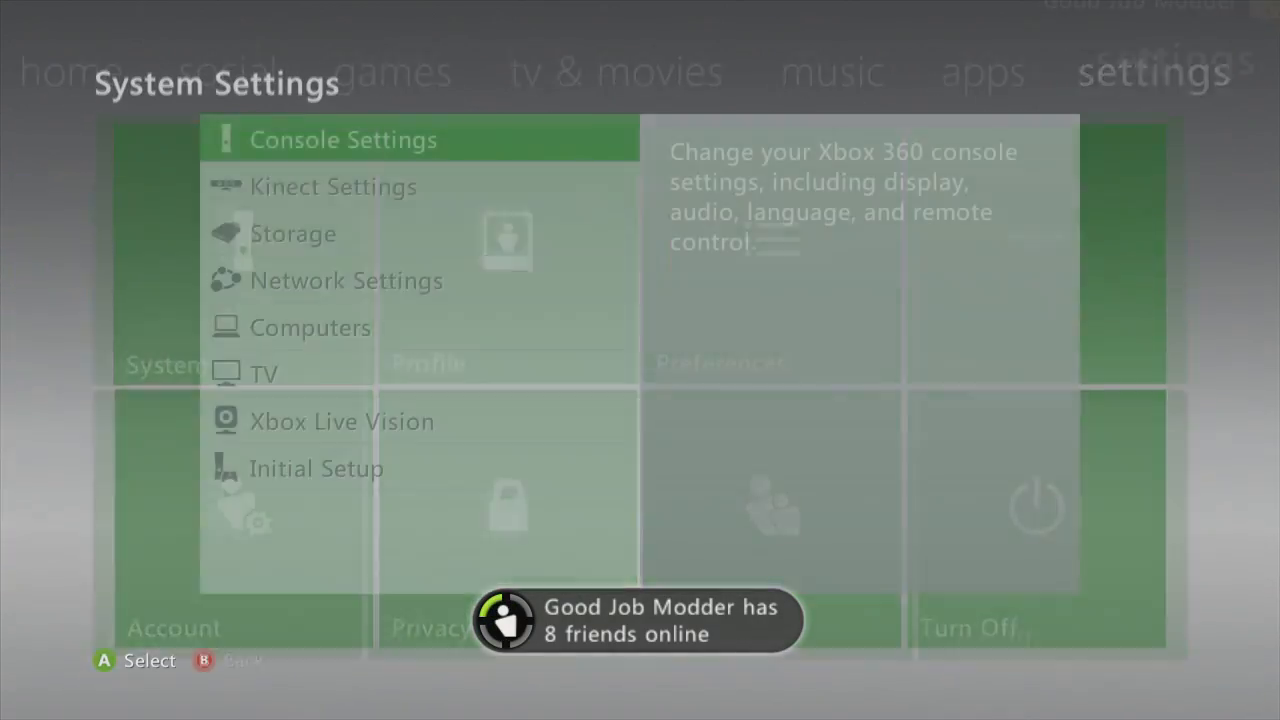
# Exit System Settings and show the dashboard's home tab tiles
pyautogui.click(343, 139)
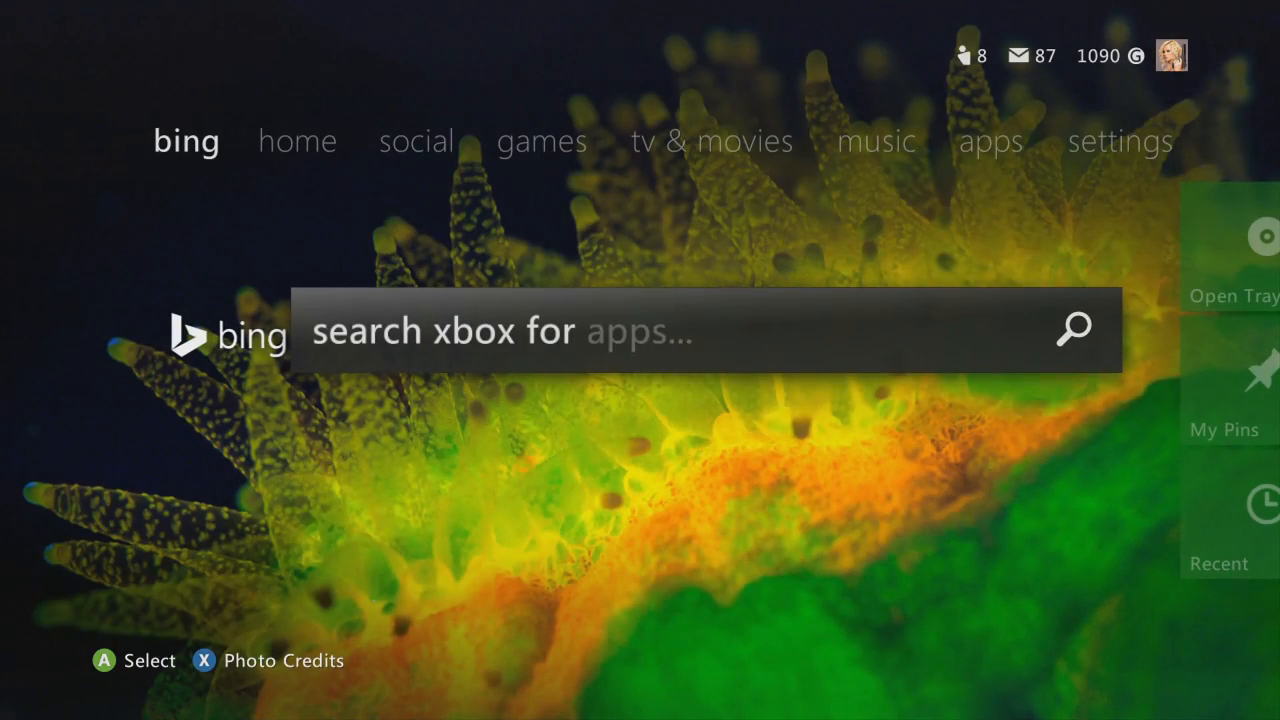
pyautogui.click(298, 141)
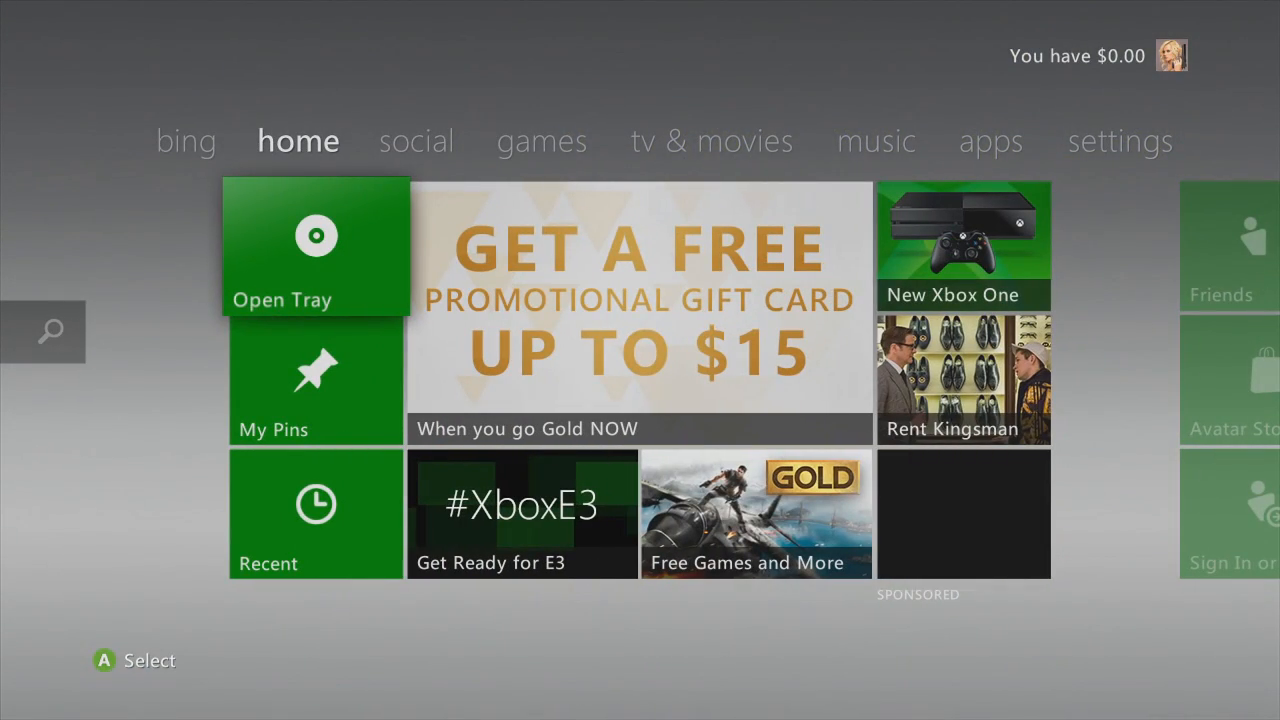